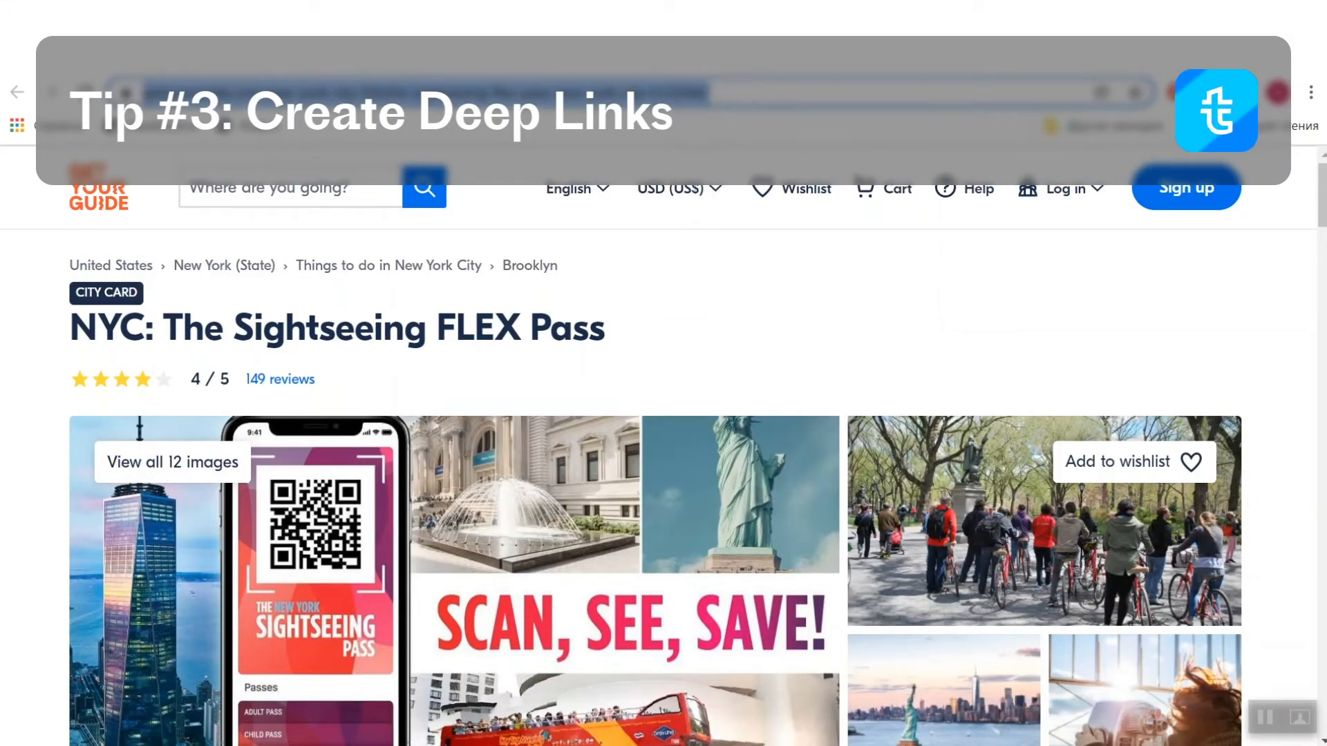
Generate the GetYourGuide NYC Sightseeing FLEX Pass affiliate deep link and copy it.
{"action": "left_click", "coordinate": [855, 226]}
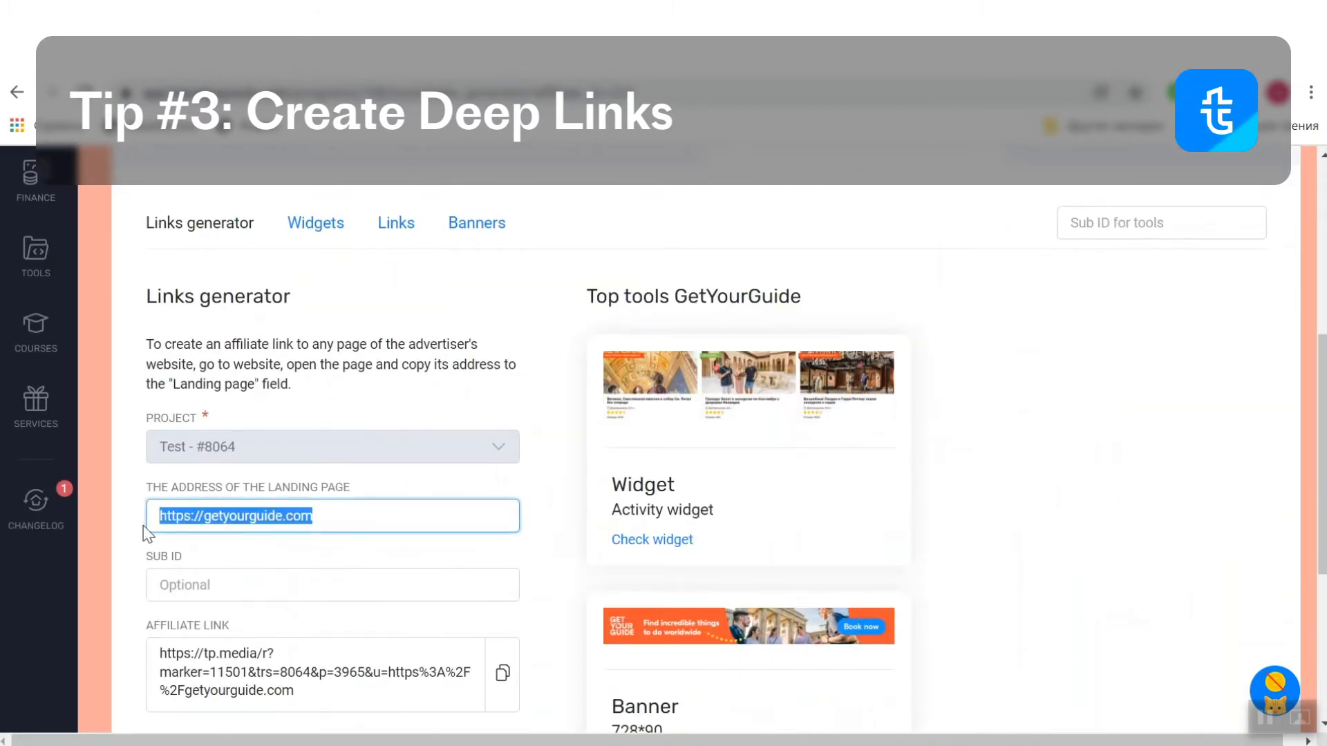
{"action": "left_click", "coordinate": [502, 495]}
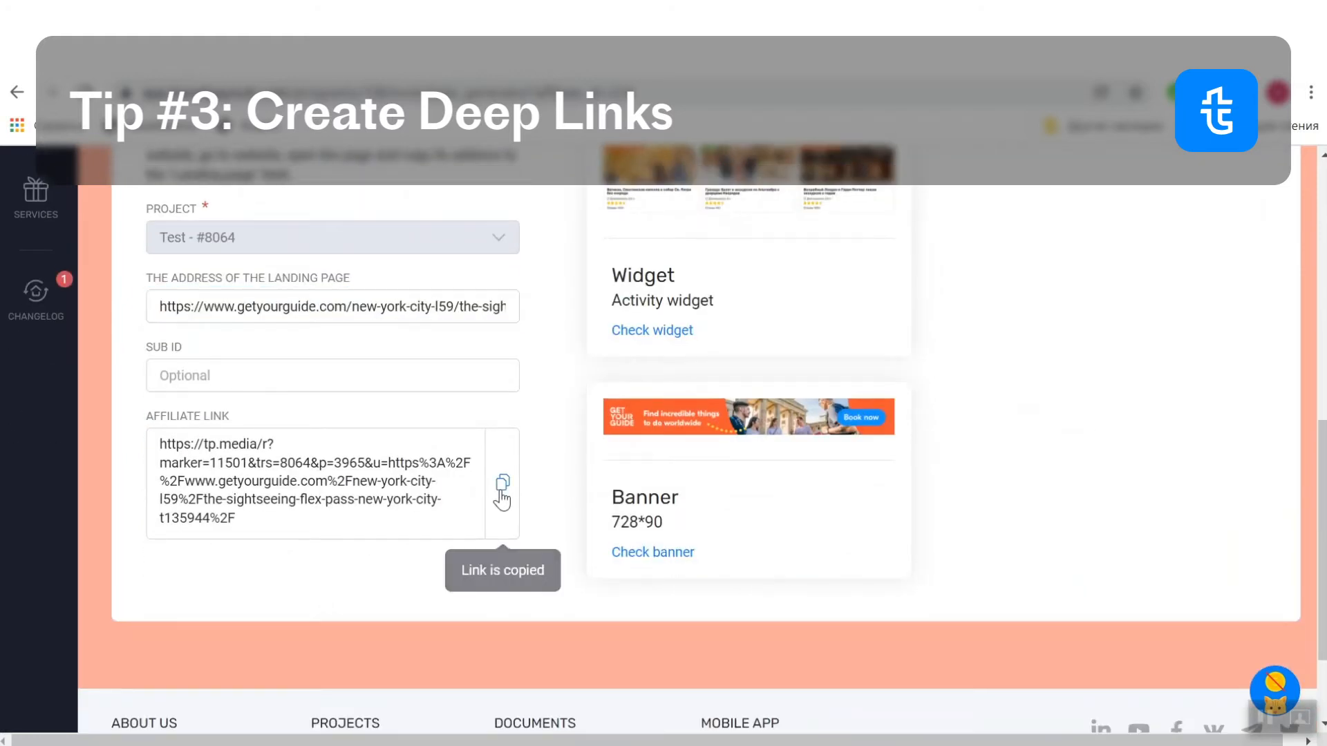